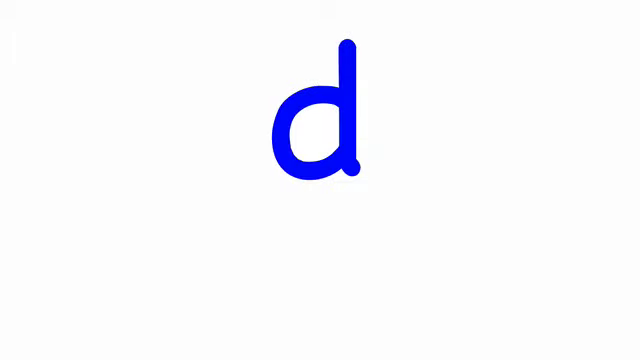
type("shand")
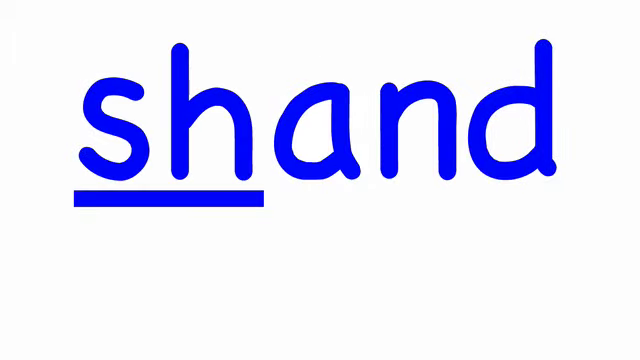